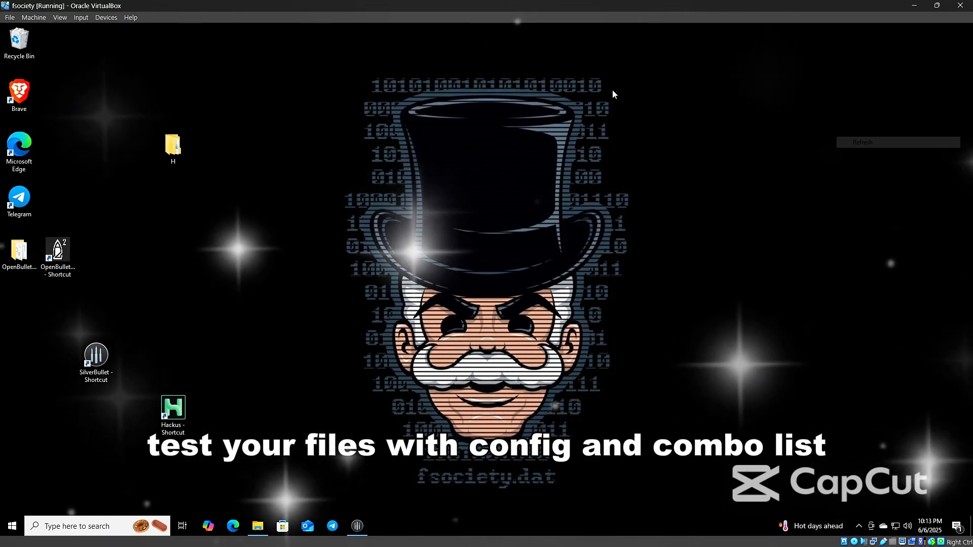
Launch SilverBullet 1.1.4 from its desktop shortcut.
right_click(614, 93)
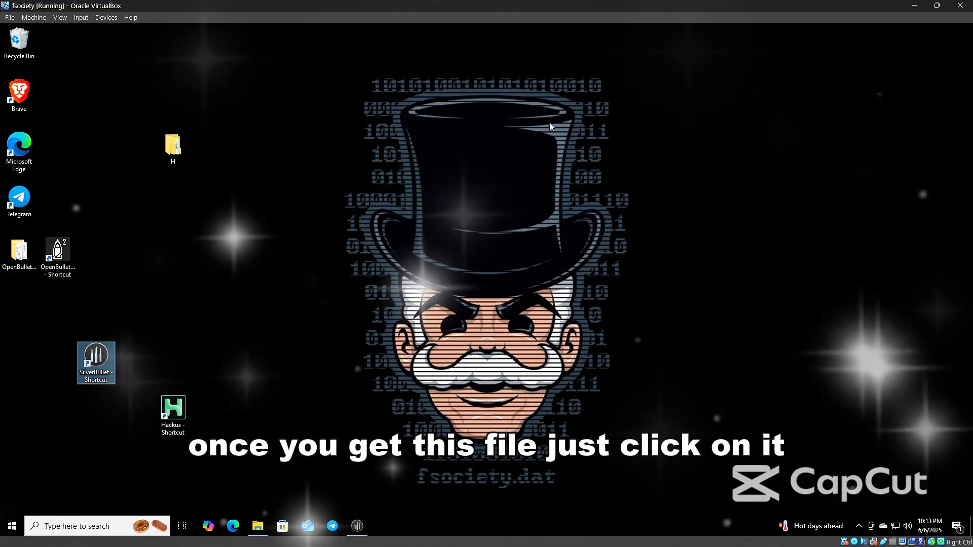
double_click(96, 363)
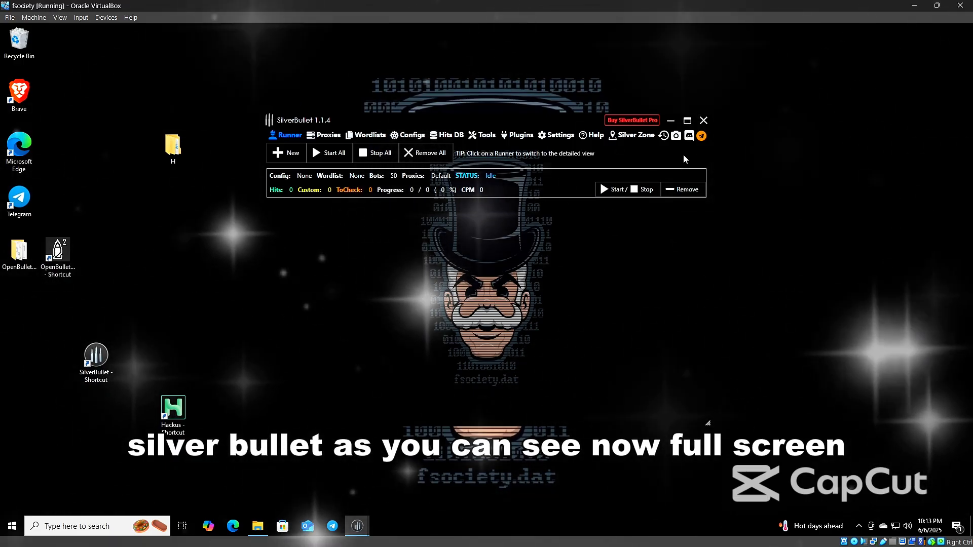
Maximize the SilverBullet window to fill the screen.
click(687, 119)
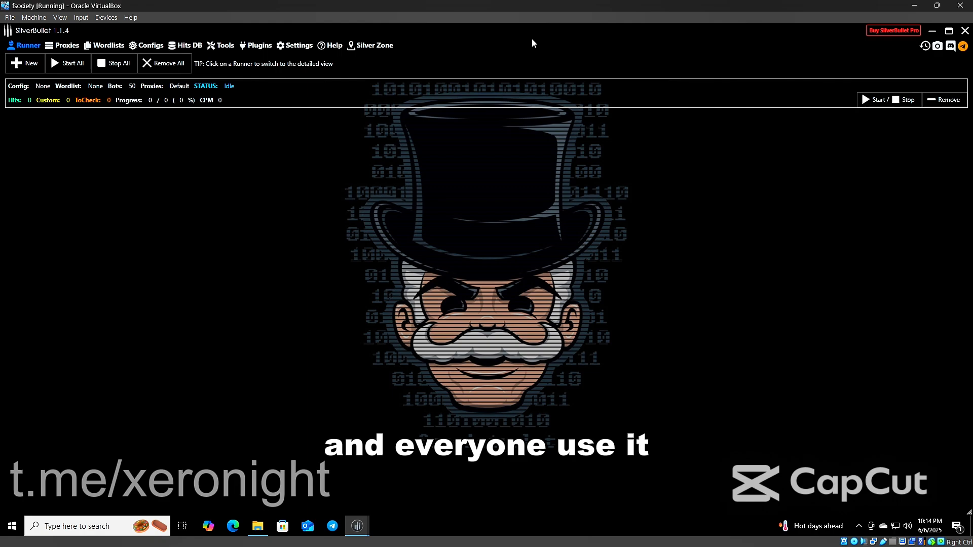
mouse_move(782, 289)
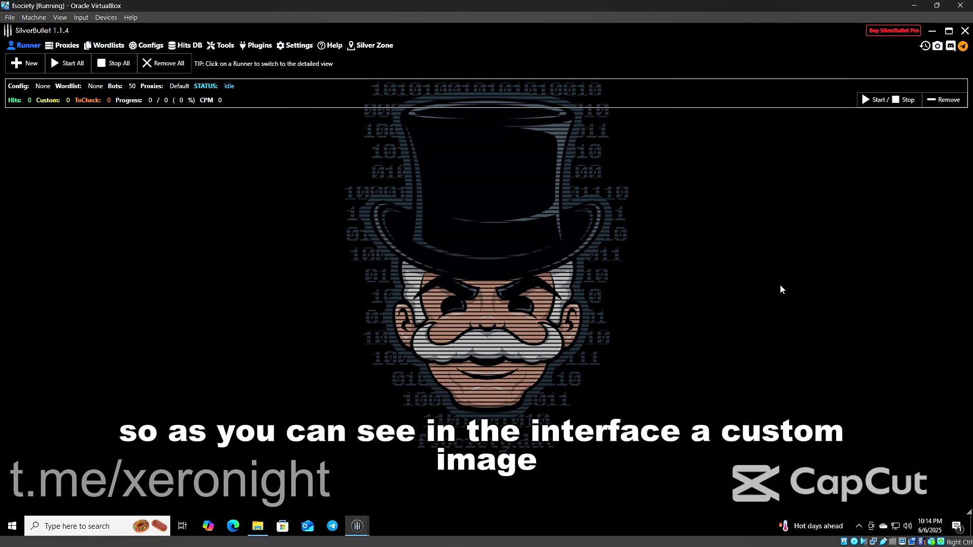
mouse_move(409, 167)
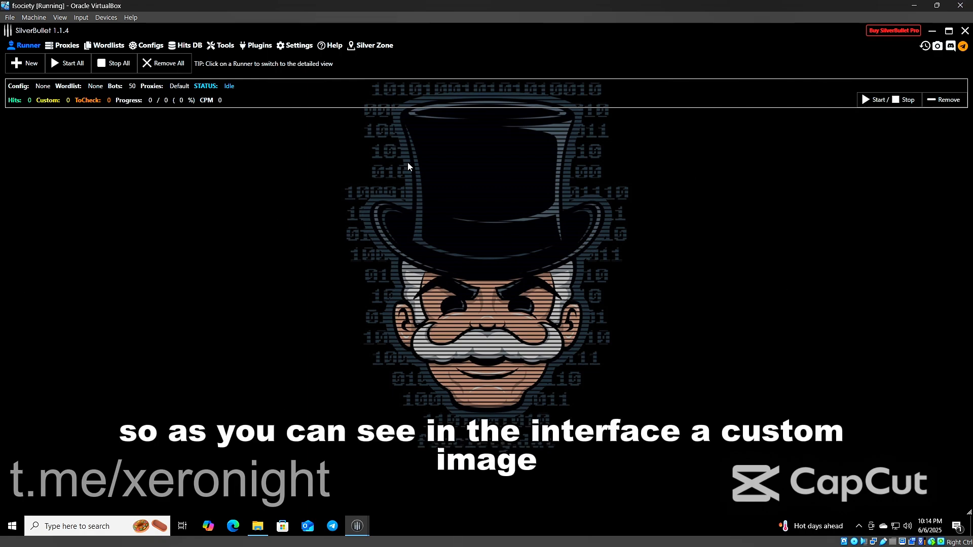
mouse_move(573, 362)
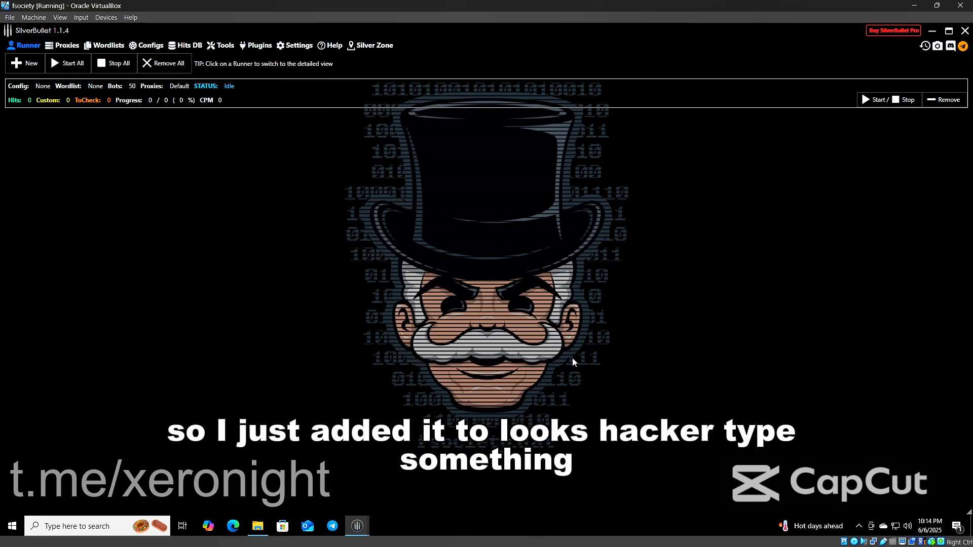
mouse_move(284, 48)
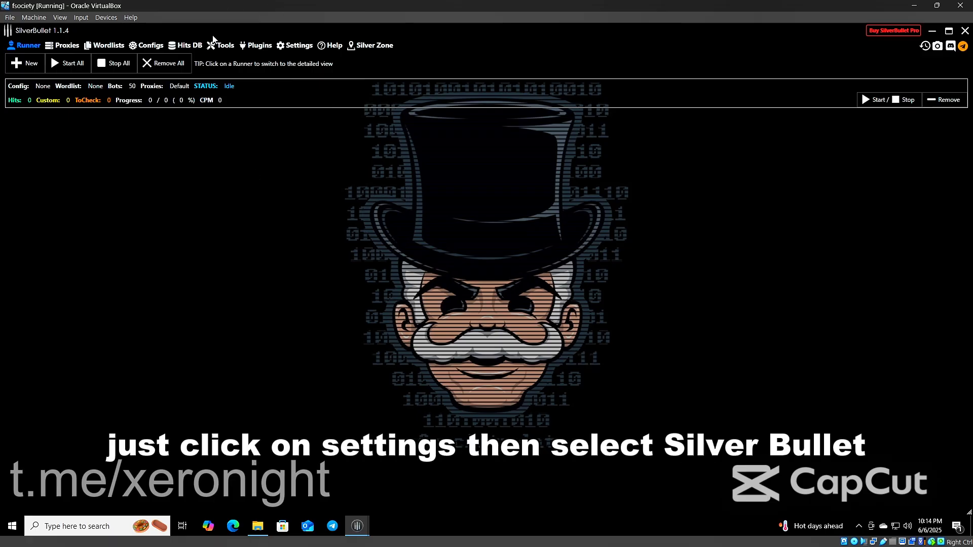
Open the SilverBullet Themes settings showing the custom background image at 70 opacity.
click(298, 45)
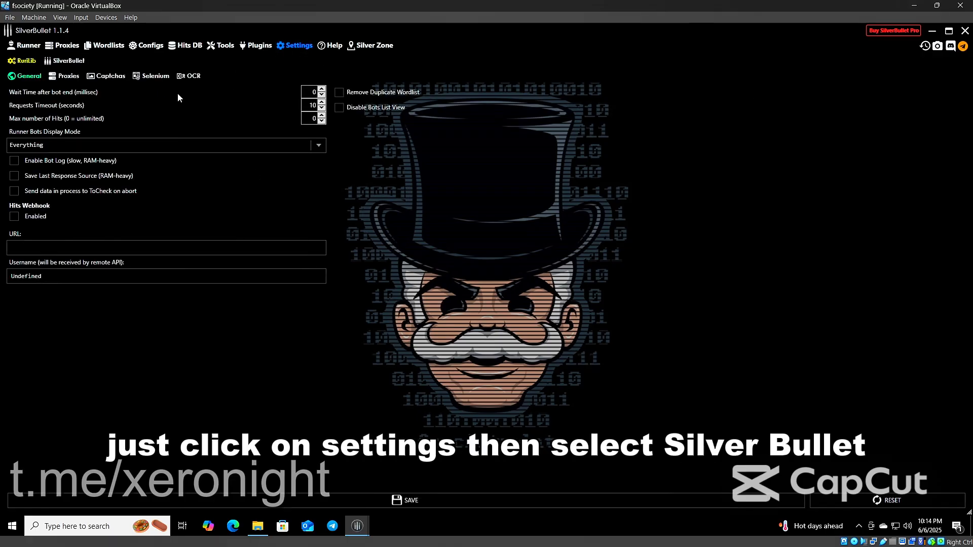
click(67, 60)
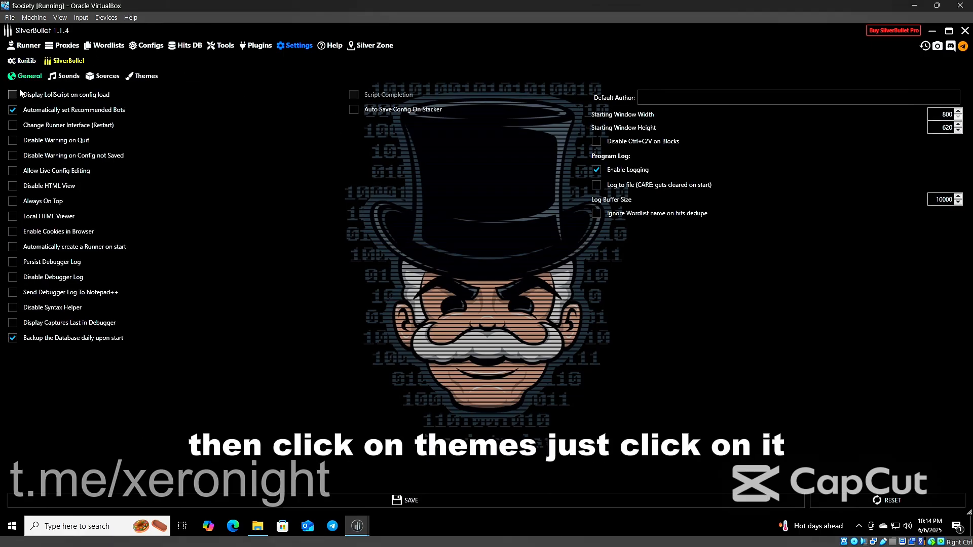
click(146, 75)
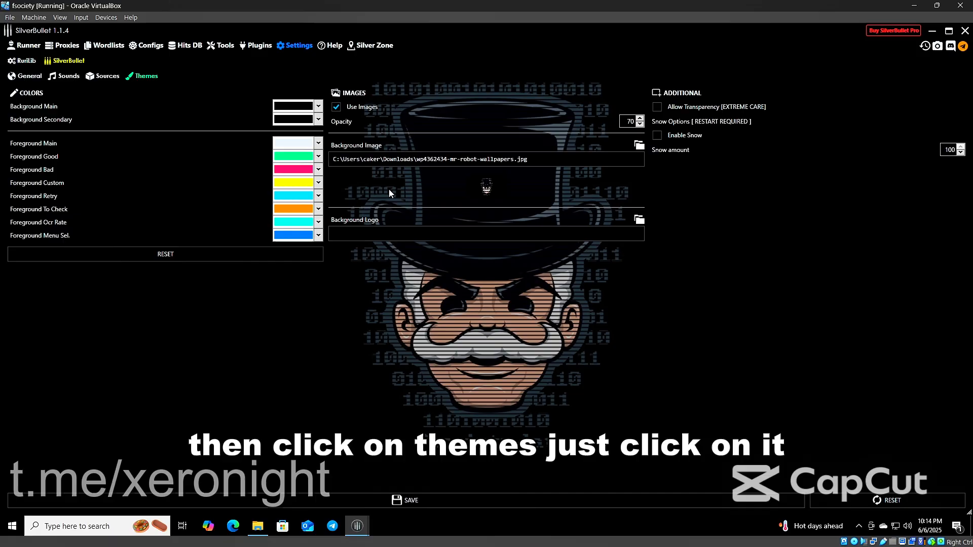
mouse_move(418, 130)
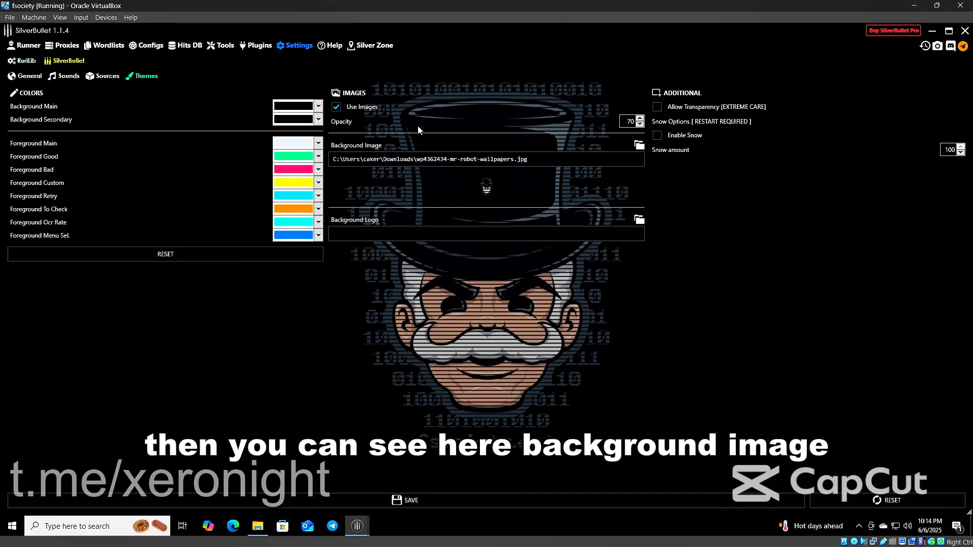
mouse_move(619, 140)
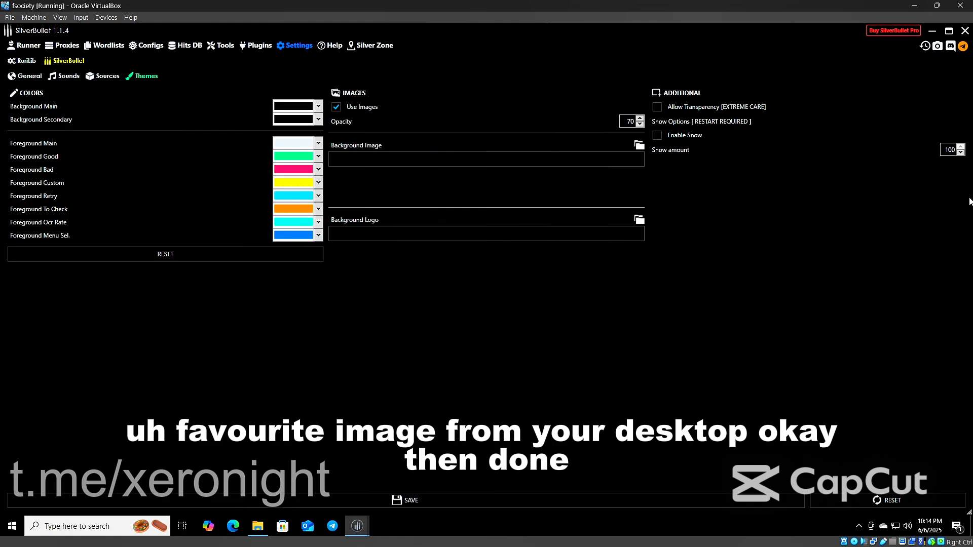
mouse_move(365, 191)
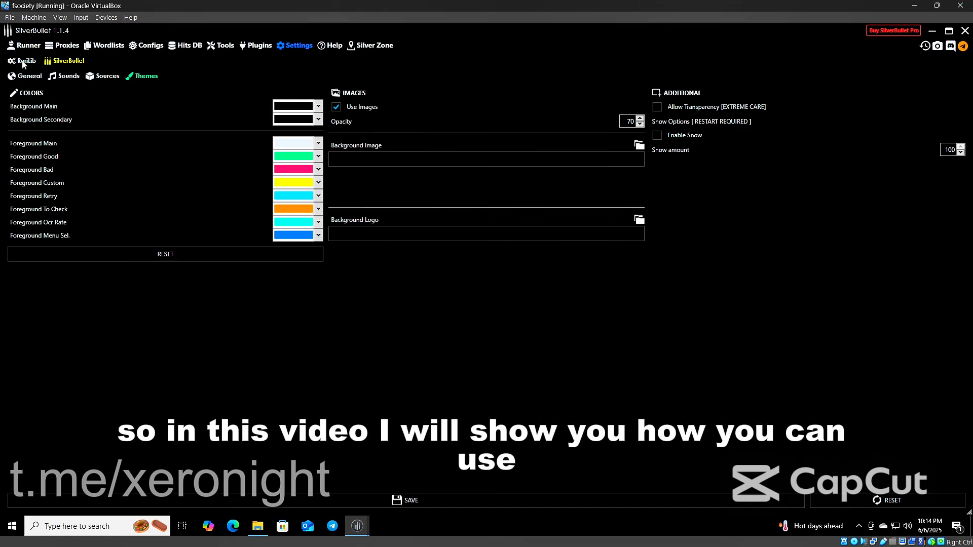
Return to the runner, then open the empty proxy manager.
click(27, 44)
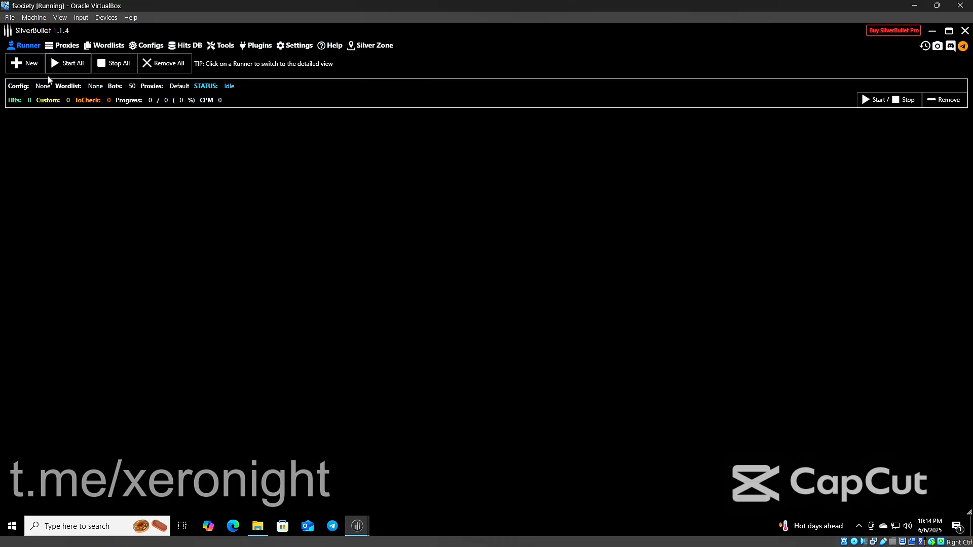
mouse_move(31, 100)
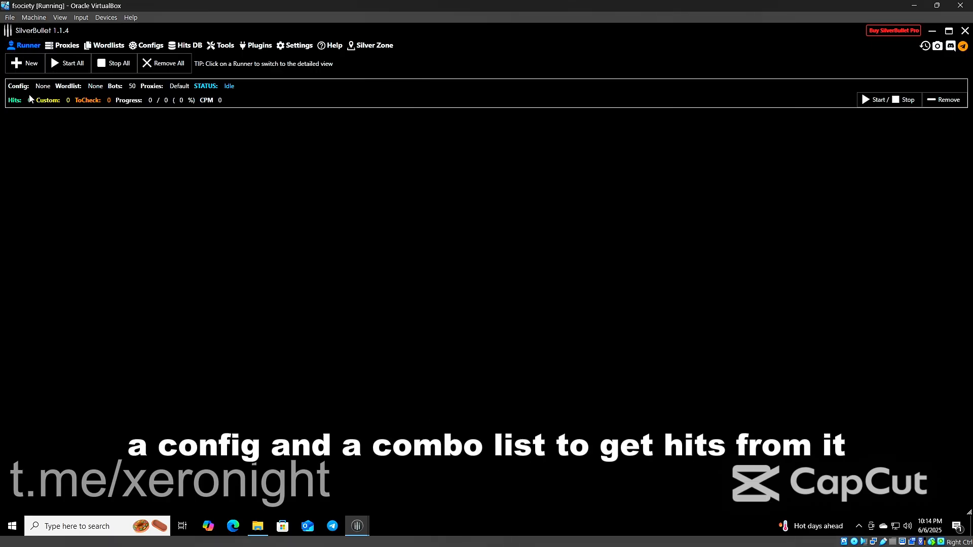
mouse_move(579, 488)
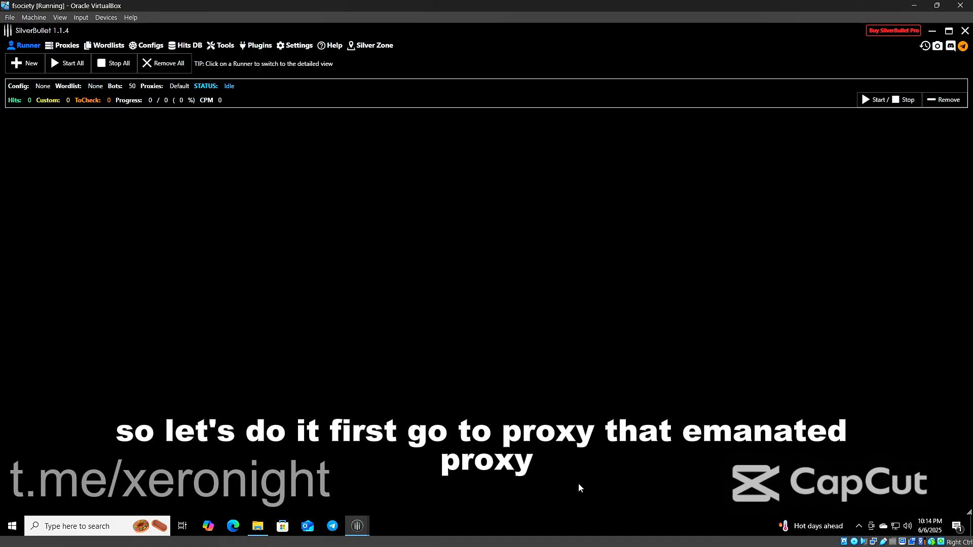
mouse_move(263, 5)
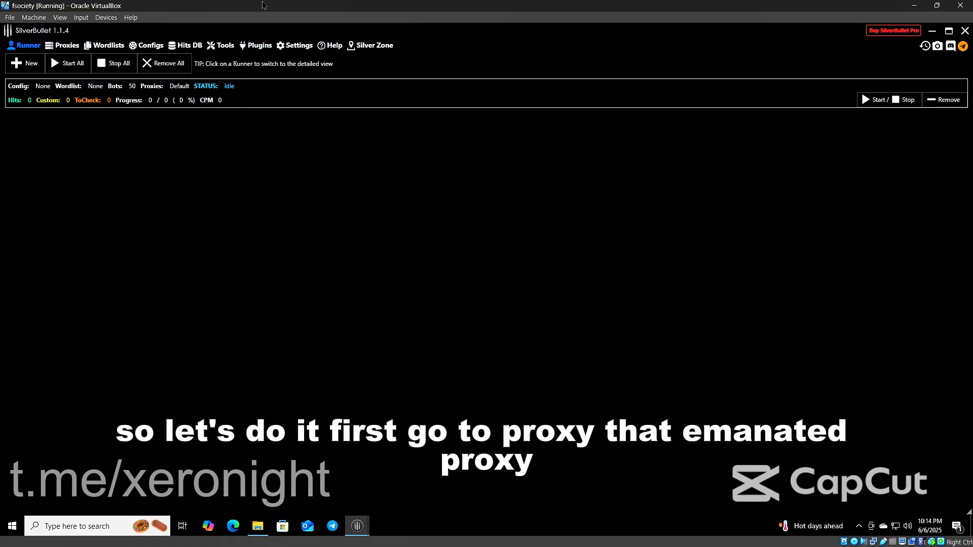
click(66, 45)
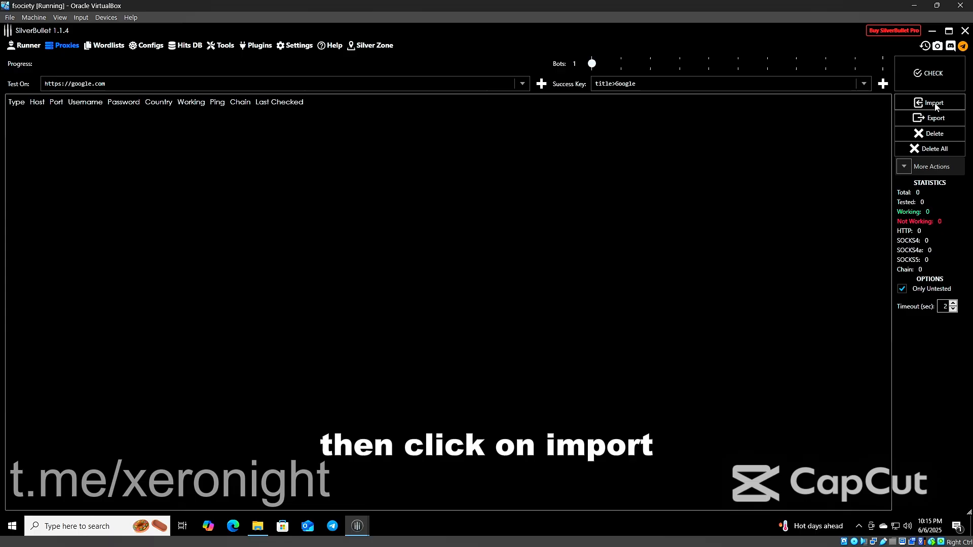
Import about 39,200 HTTP proxies from the ips-nahidns file in Telegram Desktop.
click(933, 102)
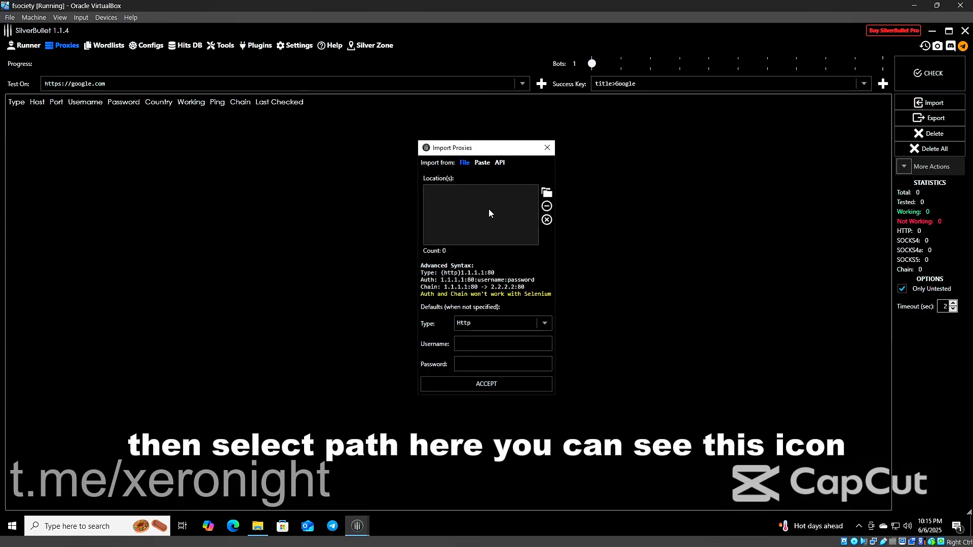
click(546, 193)
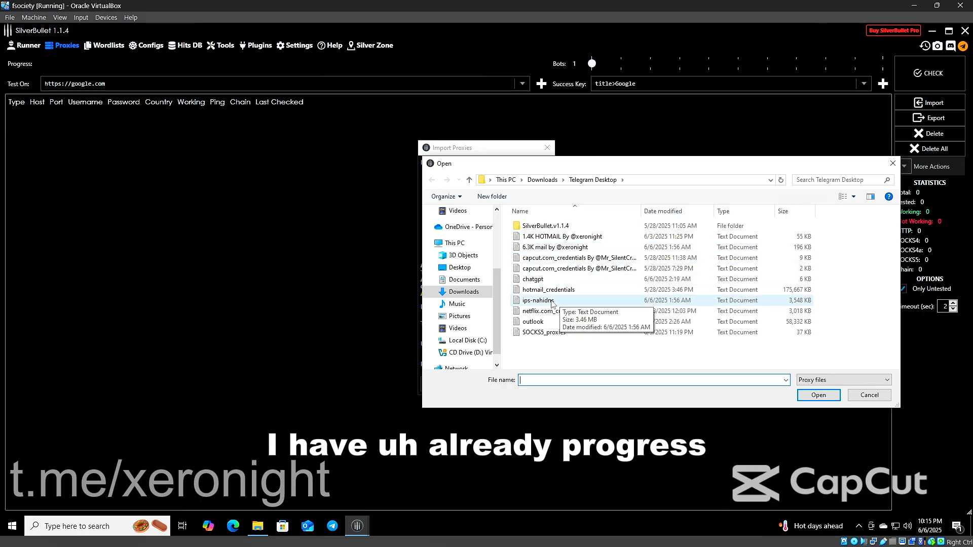
click(537, 301)
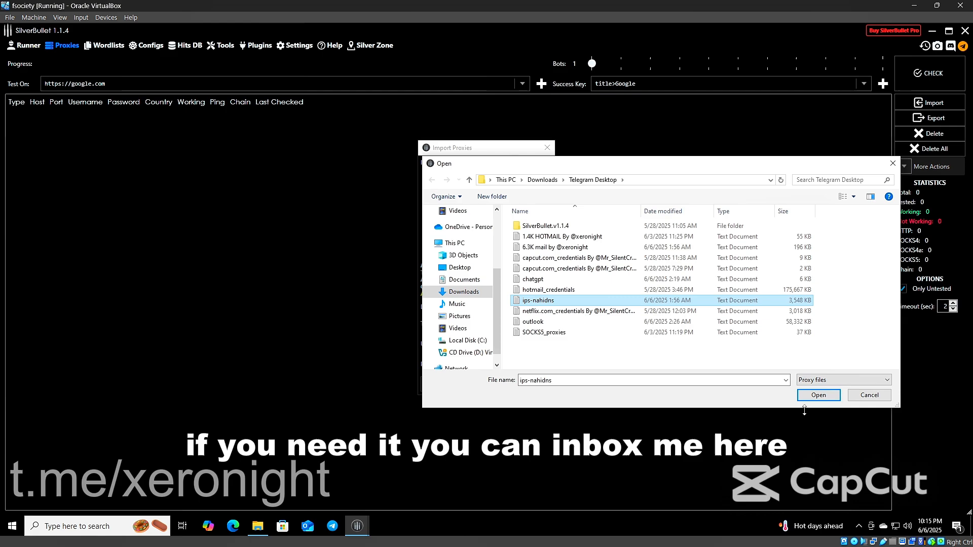
click(817, 395)
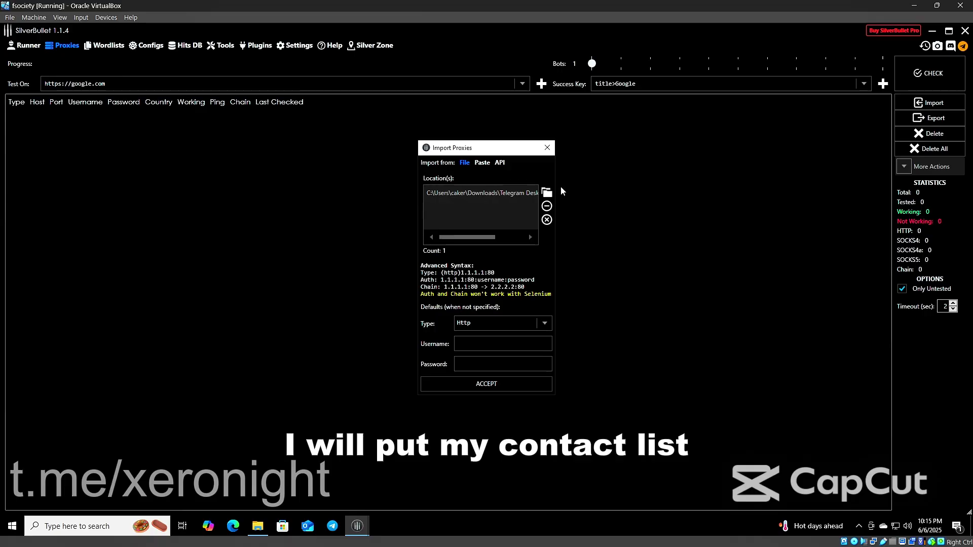
mouse_move(875, 281)
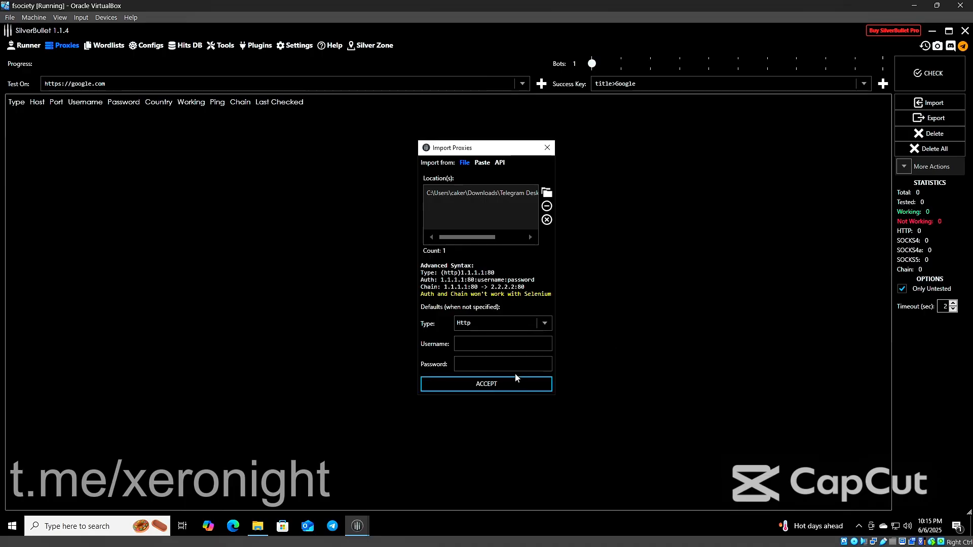
click(486, 384)
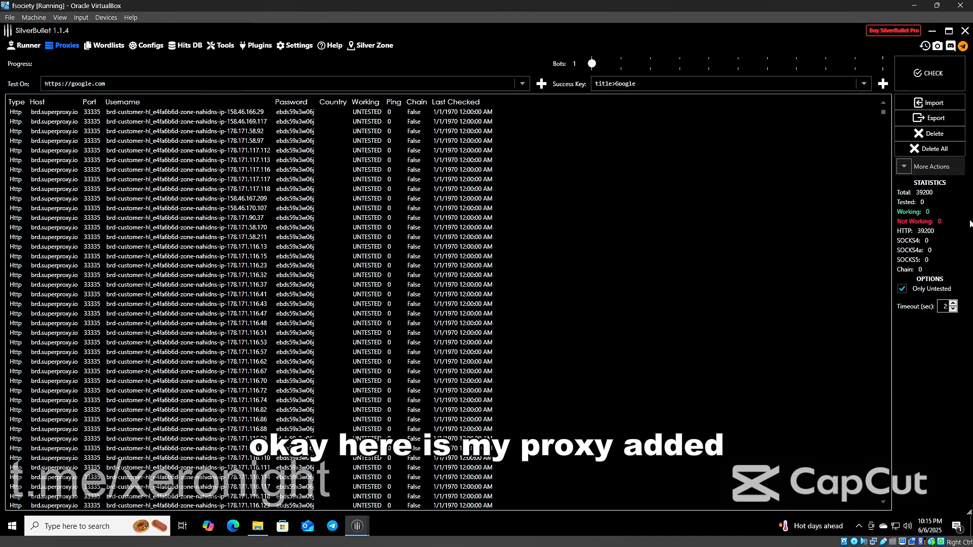
click(108, 44)
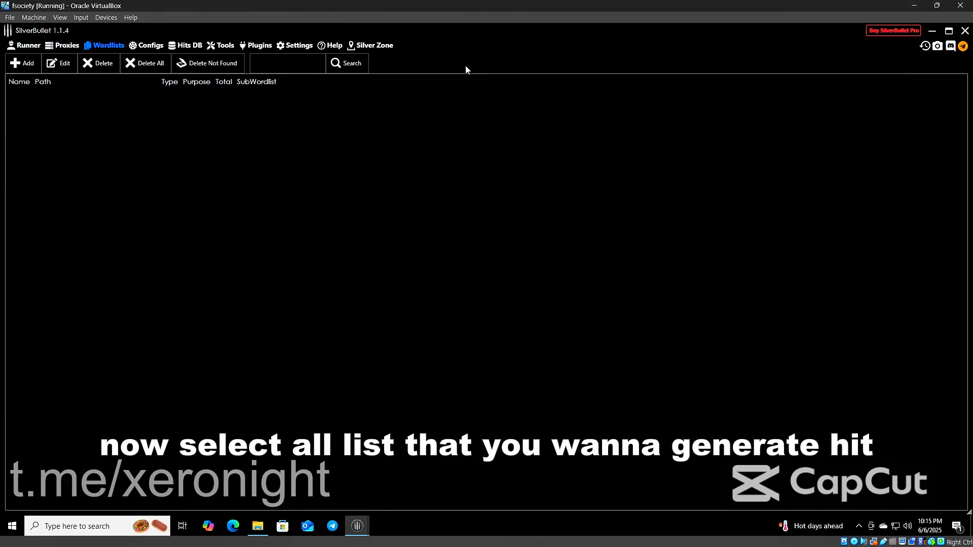
mouse_move(243, 90)
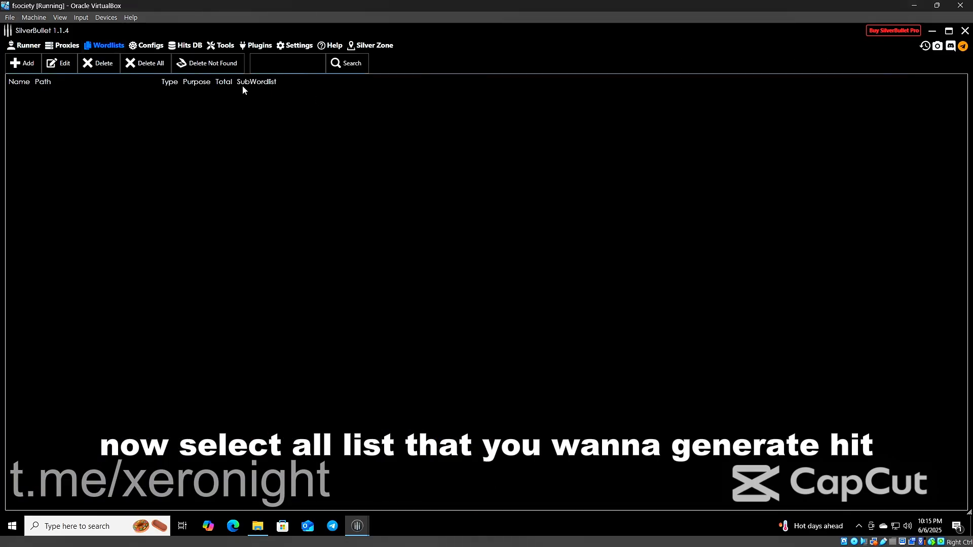
click(22, 62)
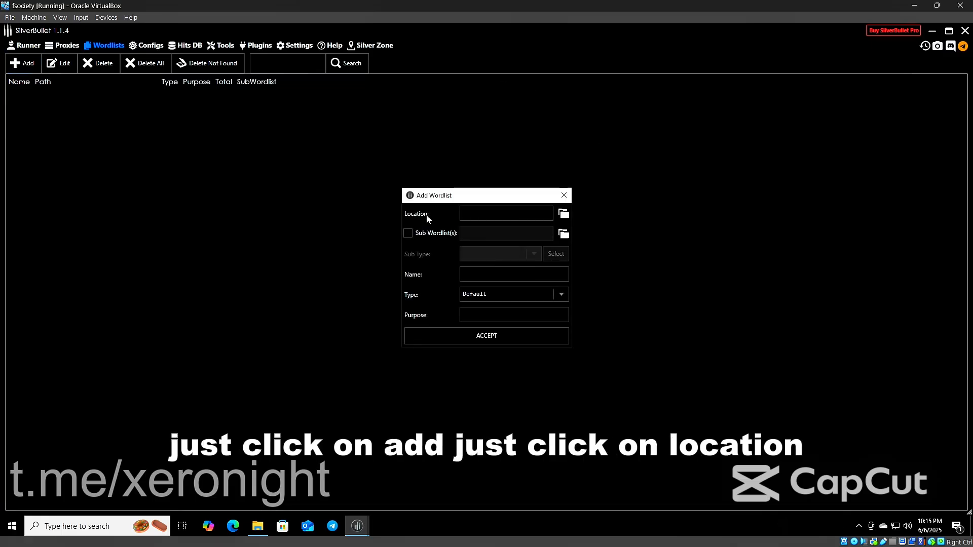
mouse_move(564, 222)
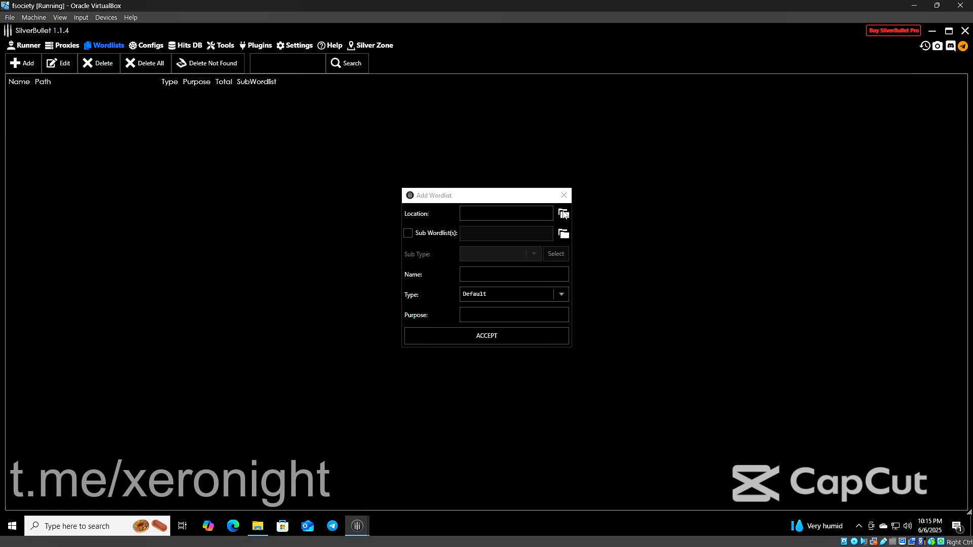
click(562, 213)
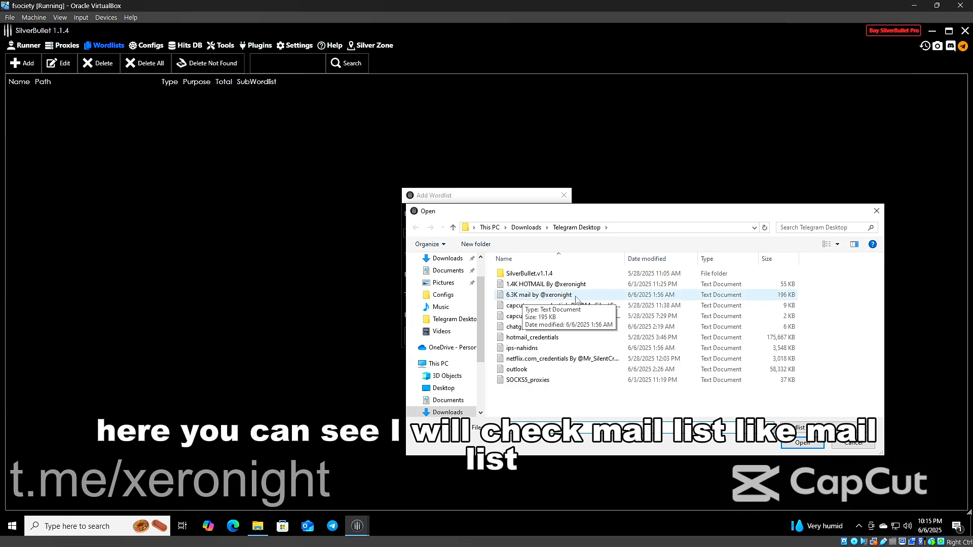
click(539, 295)
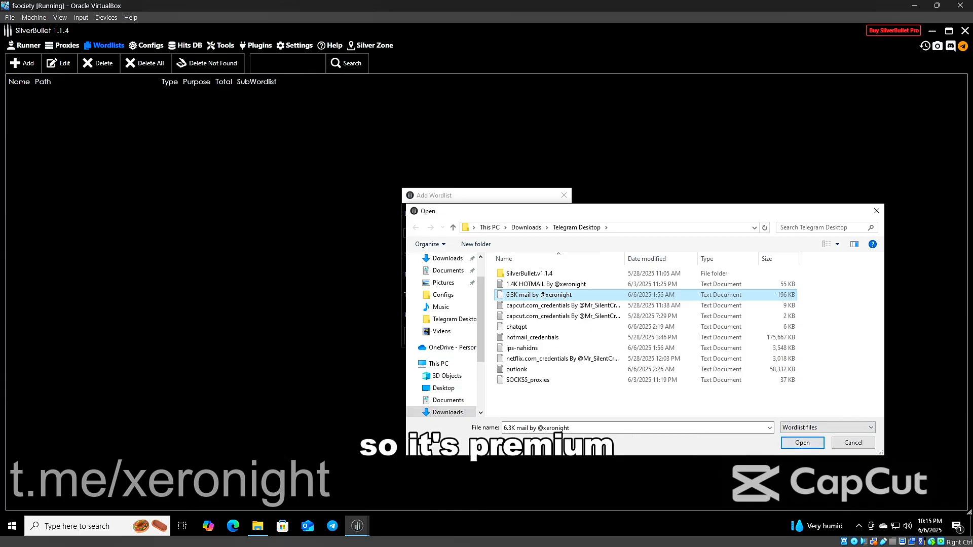
click(802, 442)
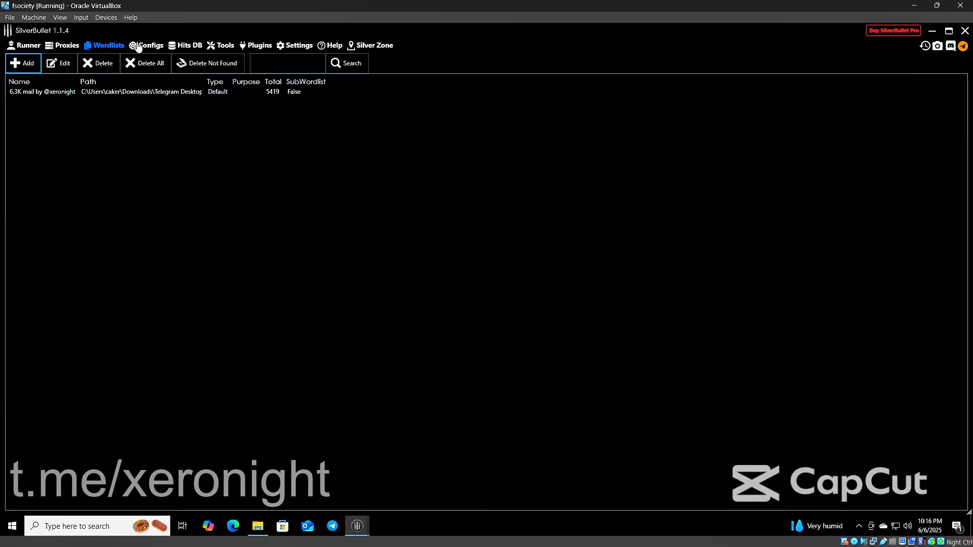
mouse_move(149, 48)
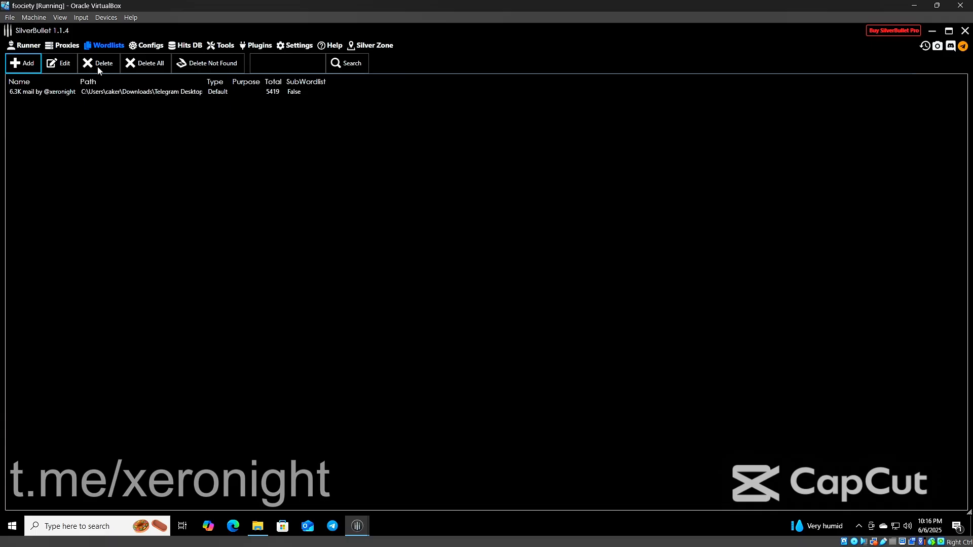
Open the Configs tab to view the empty Config Manager.
click(150, 45)
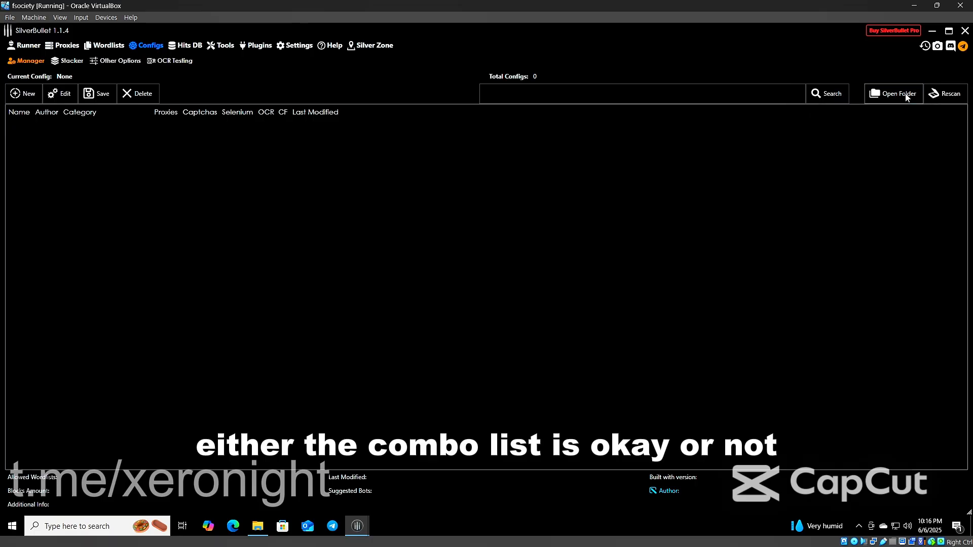
Browse from the Configs folder to Telegram Desktop downloads for HotmailCFG.svb, then return to SilverBullet.
click(893, 94)
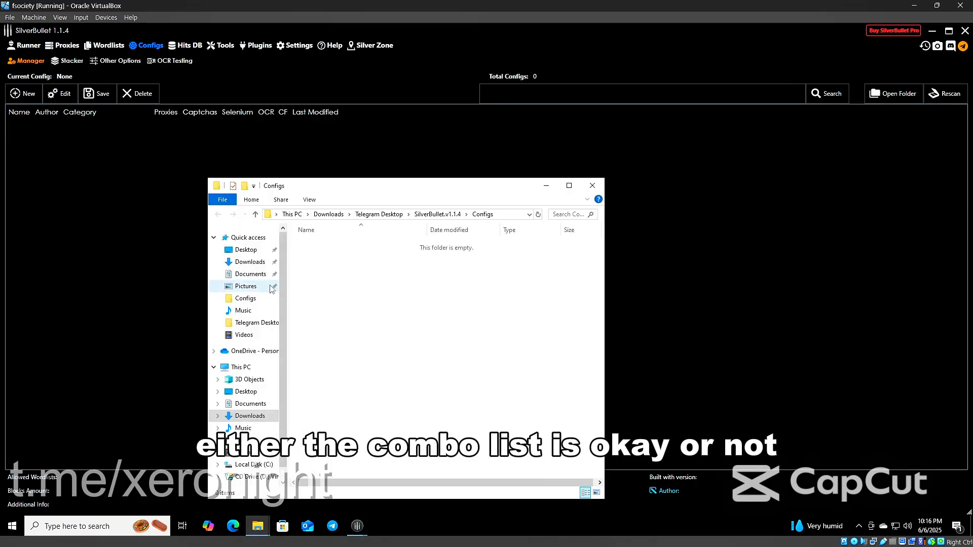
click(245, 299)
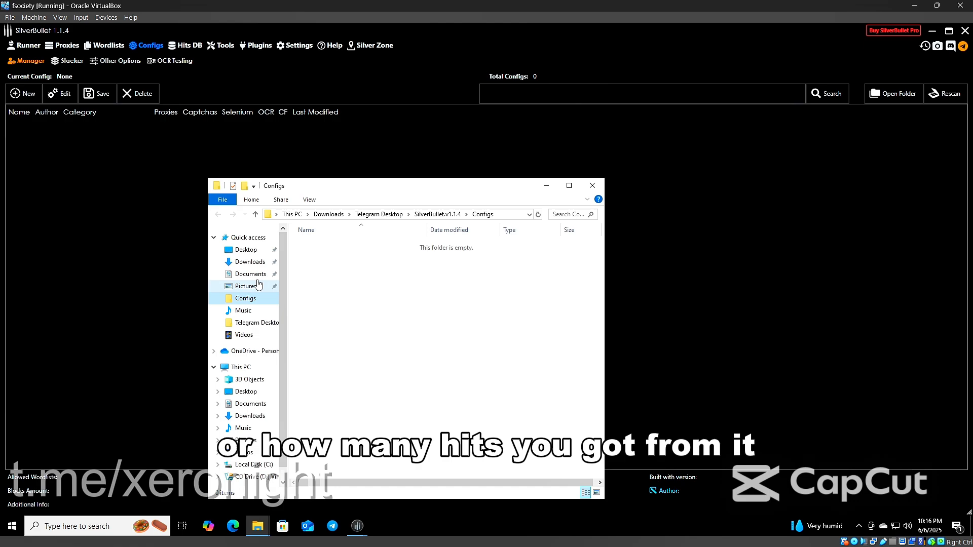
click(257, 302)
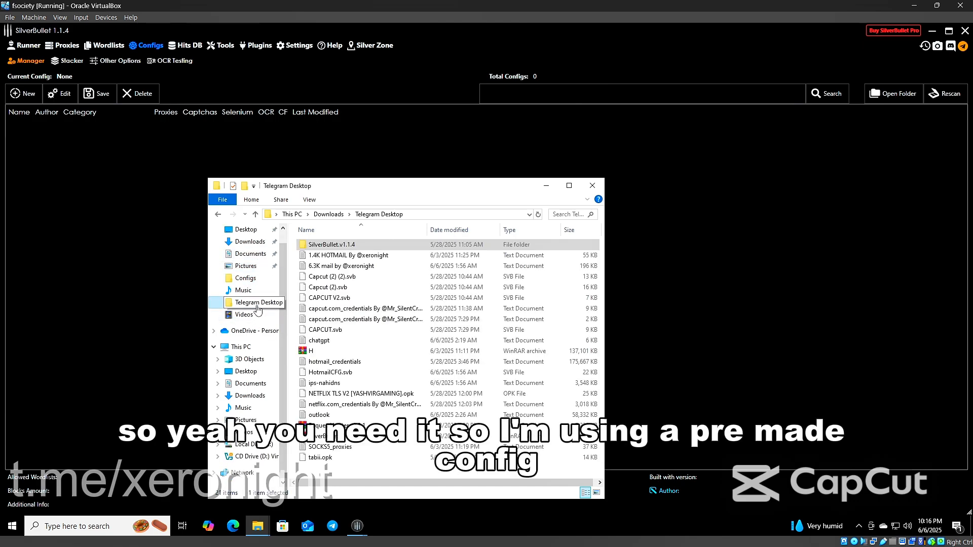
mouse_move(403, 219)
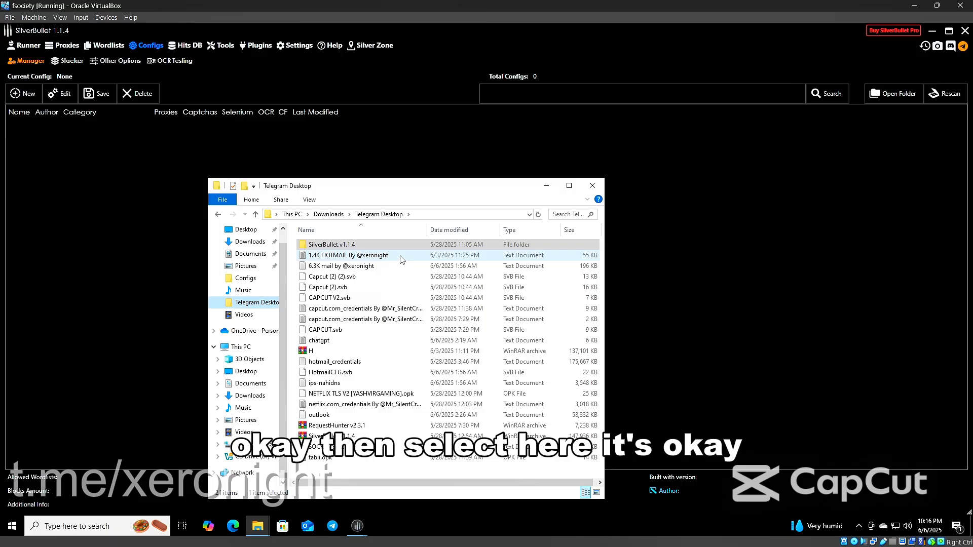
click(219, 46)
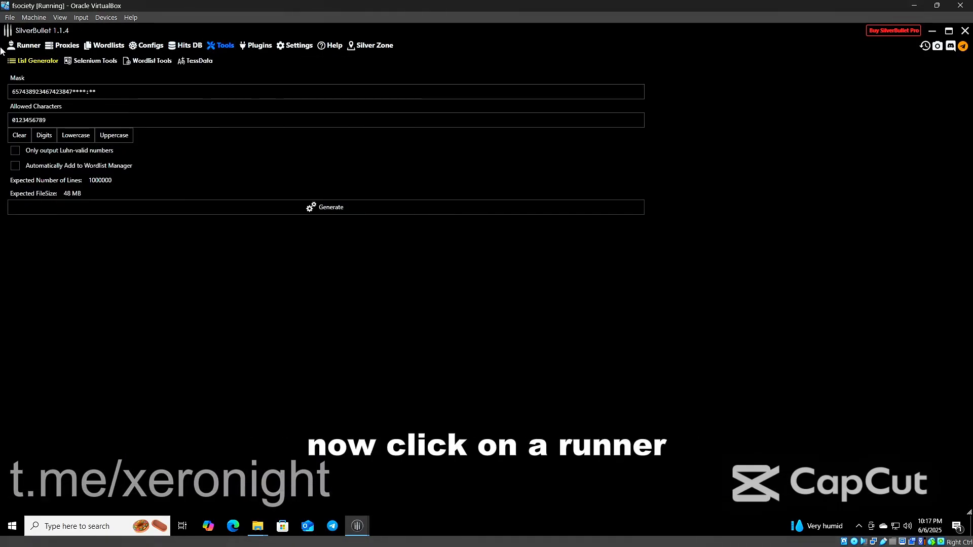
Load HotmailCONFIG into the runner's config field.
click(27, 44)
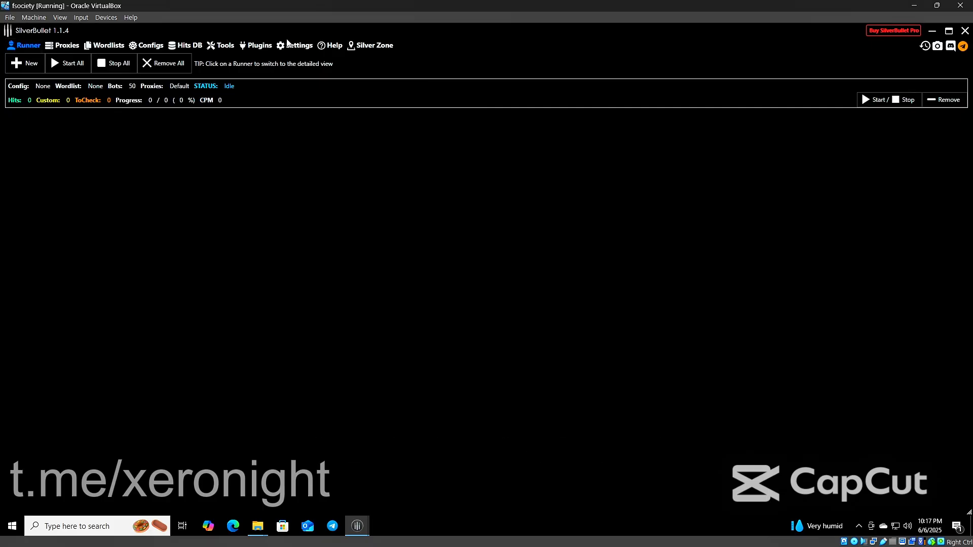
mouse_move(36, 115)
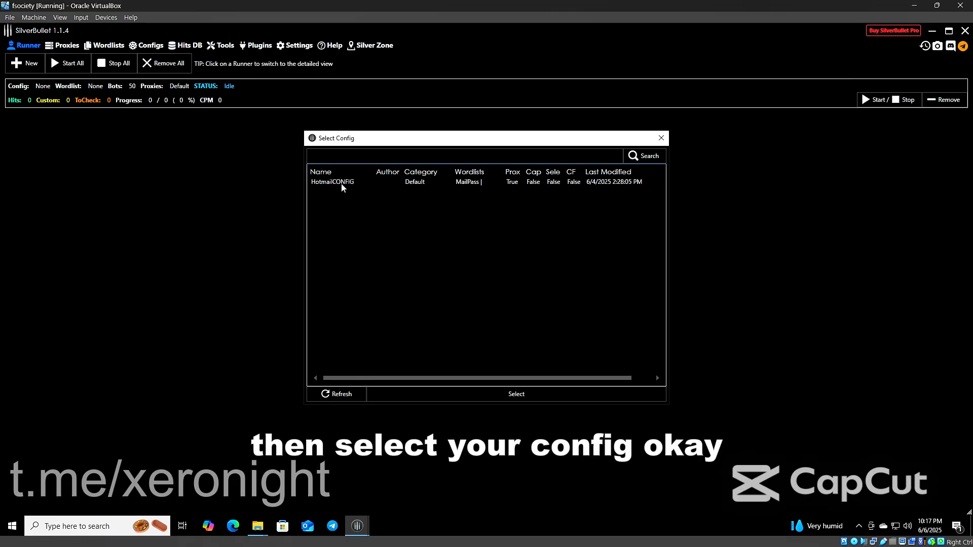
click(516, 394)
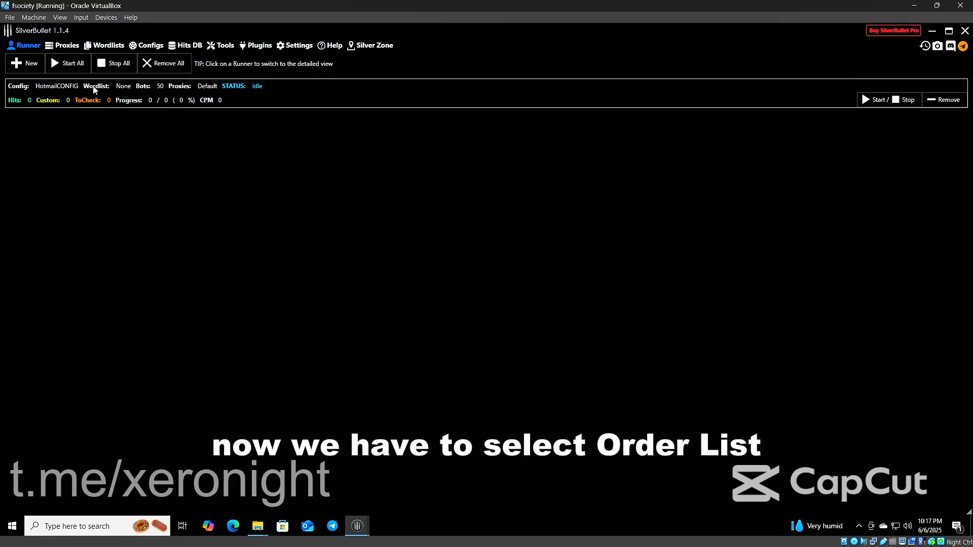
click(96, 85)
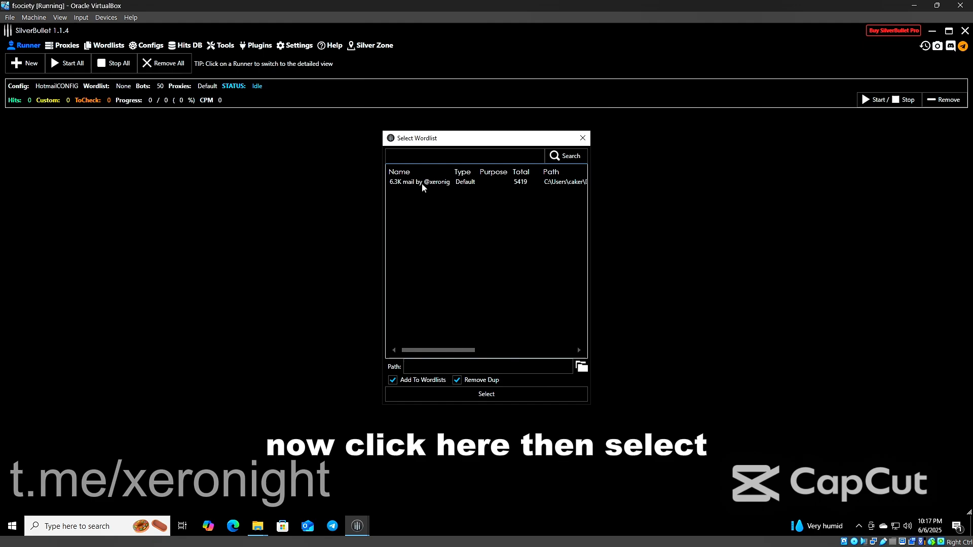
click(486, 394)
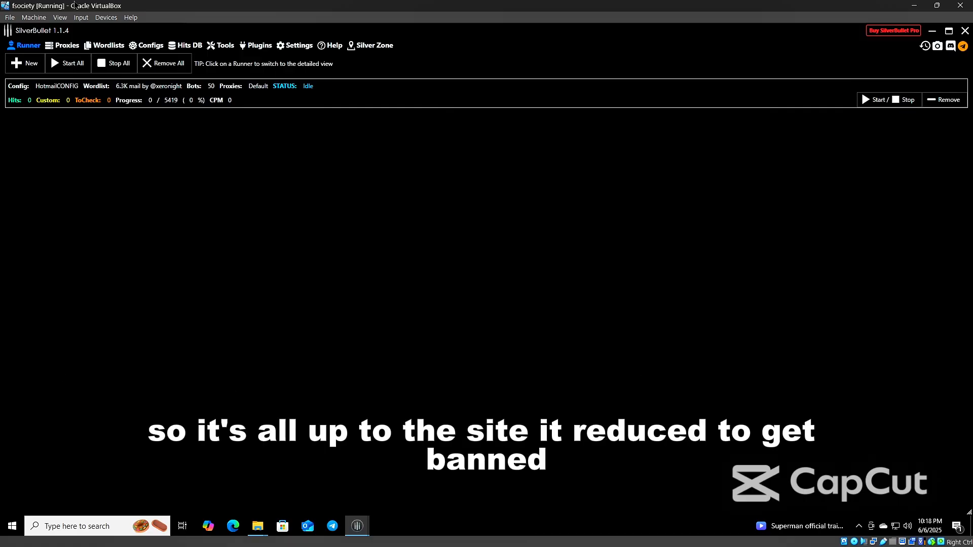
mouse_move(314, 180)
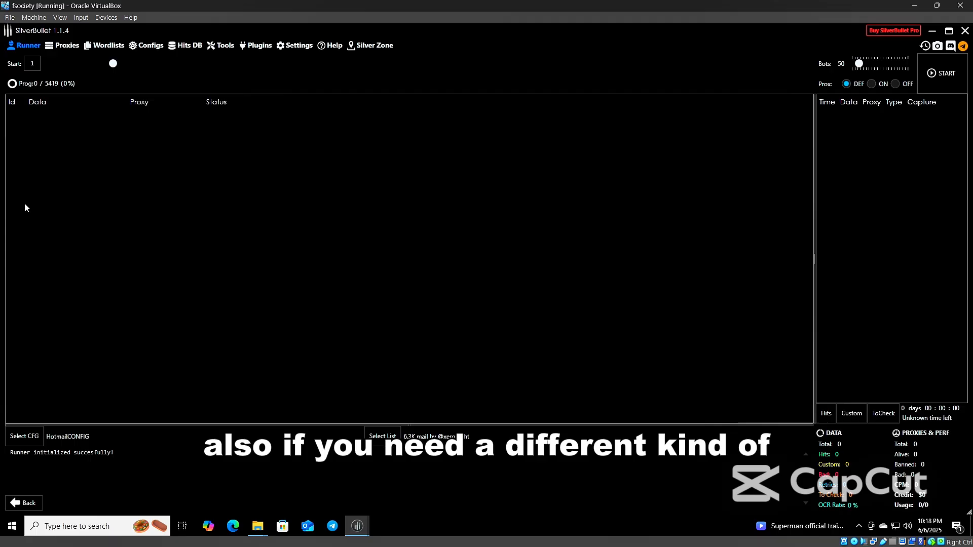
mouse_move(64, 93)
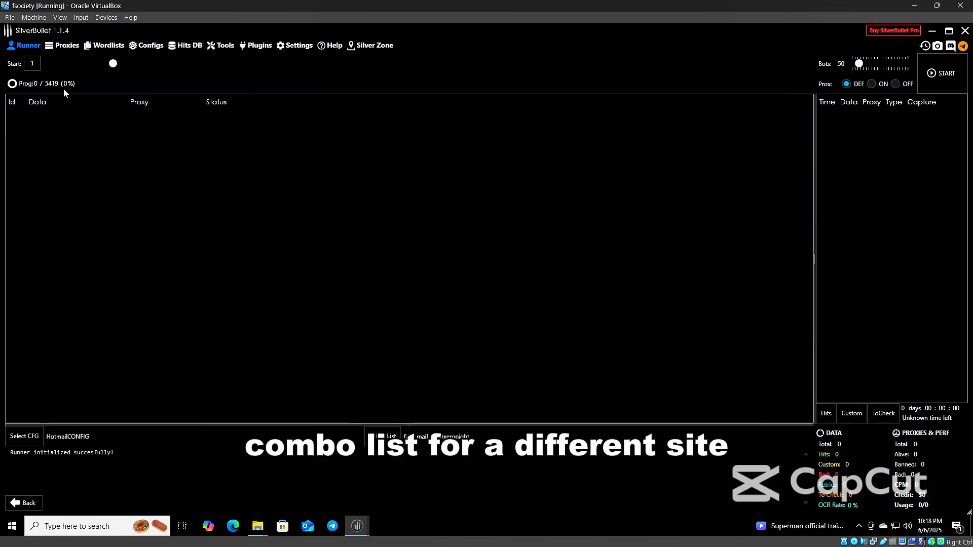
mouse_move(877, 130)
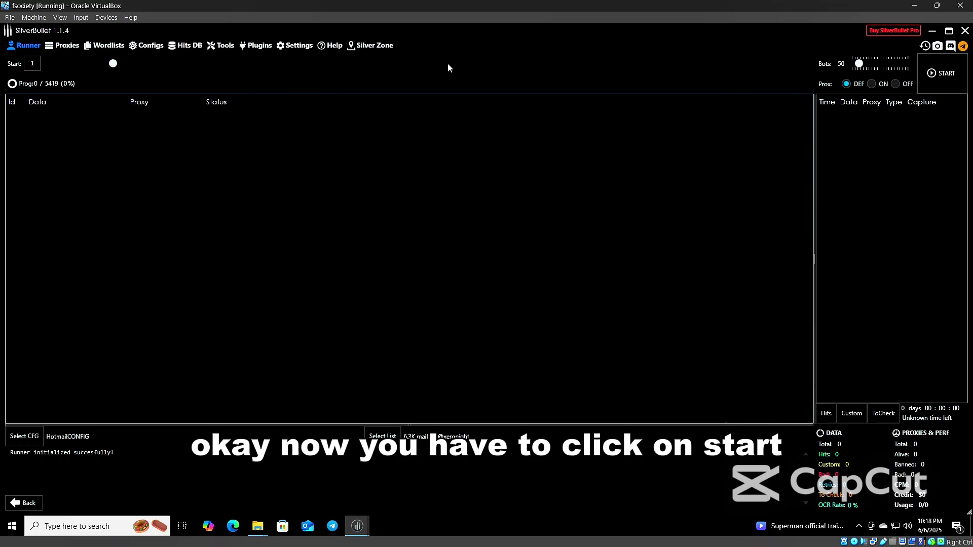
Start the HotmailCONFIG run on the 6.3K mail list from the runner view.
click(943, 73)
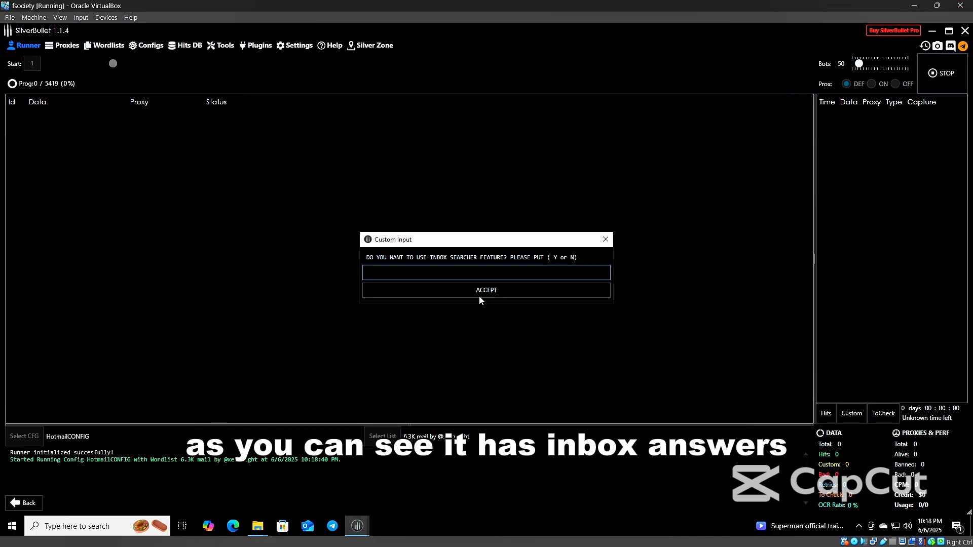
Answer N to decline the inbox searcher, then accept the empty search-key prompt.
click(486, 272)
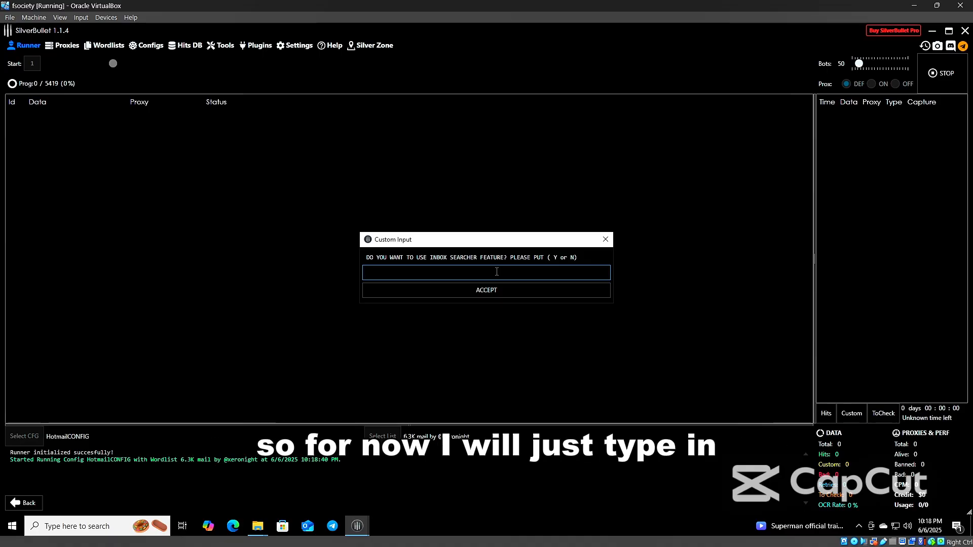
click(486, 272)
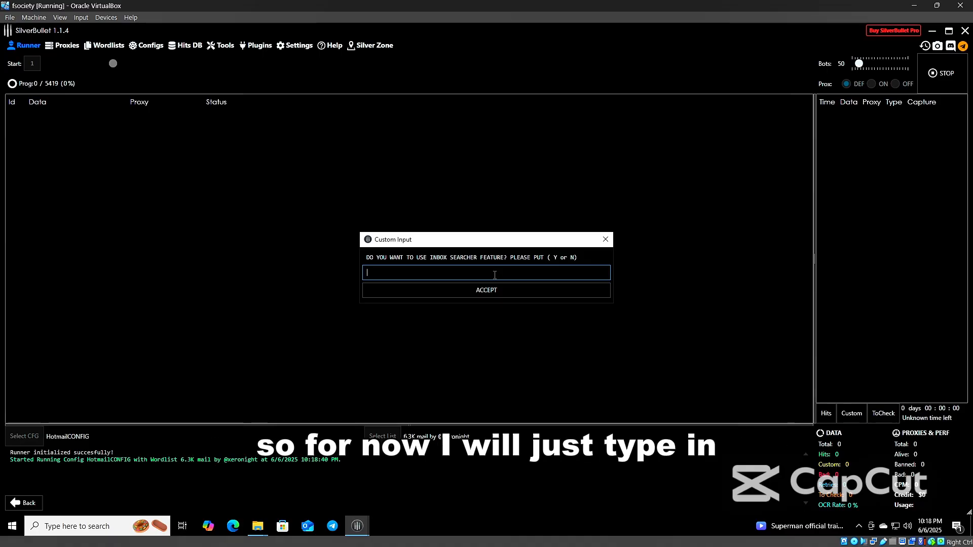
text(N)
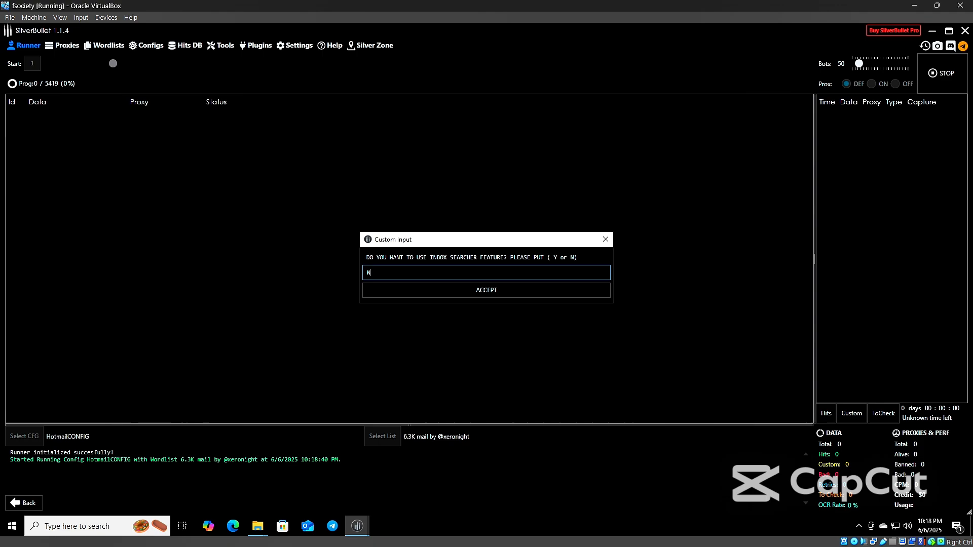
click(486, 290)
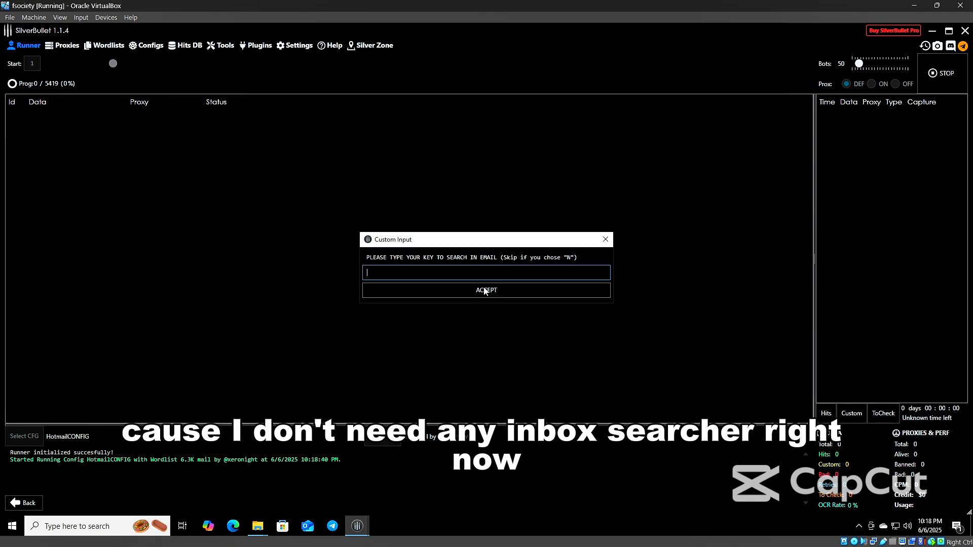
click(486, 290)
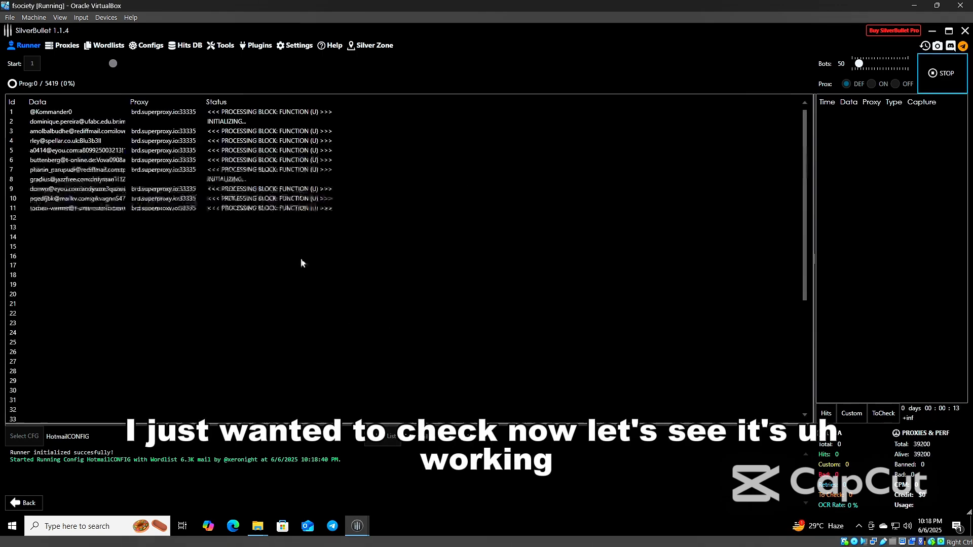